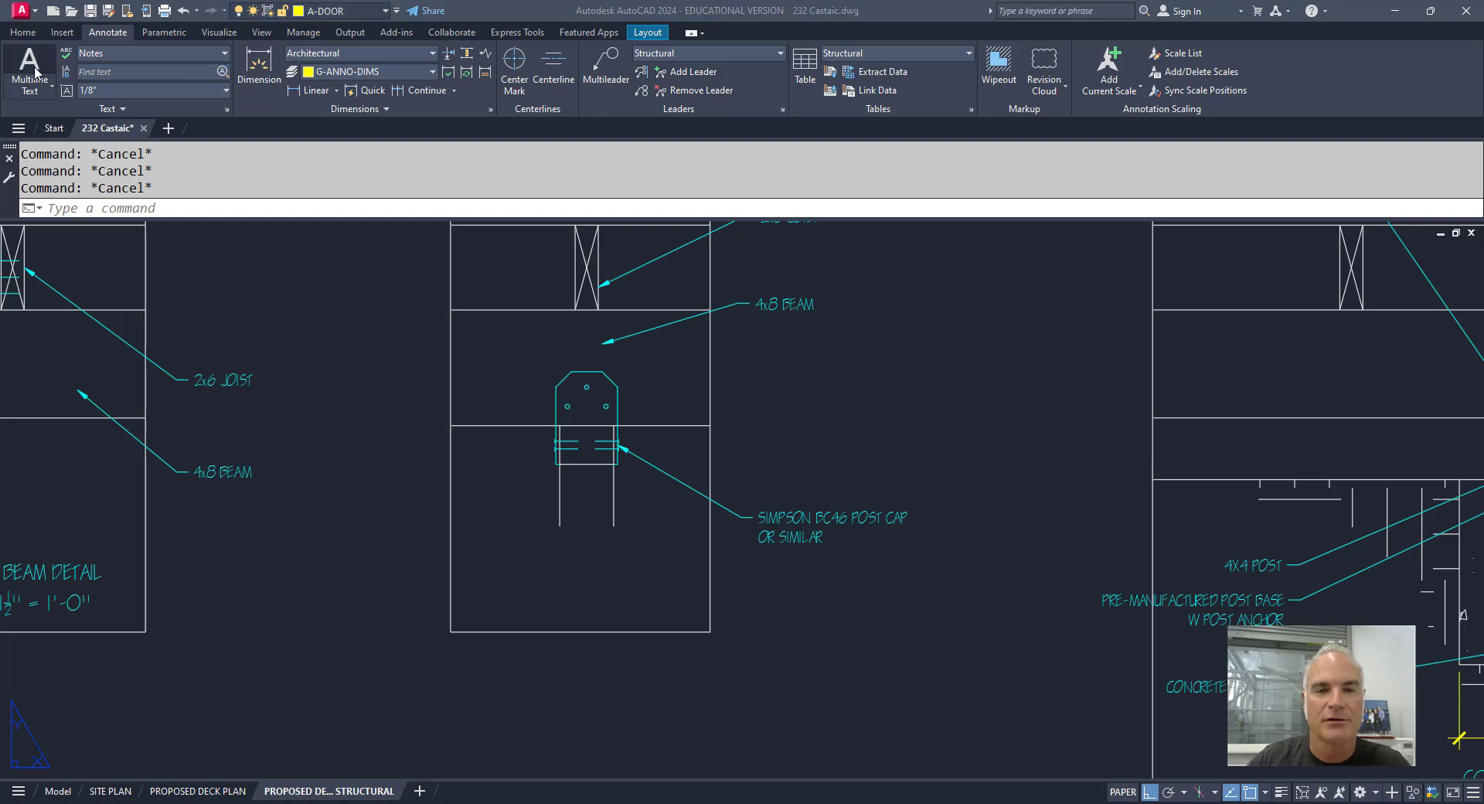
Erase the stray object left near the post cap detail.
left_click(482, 544)
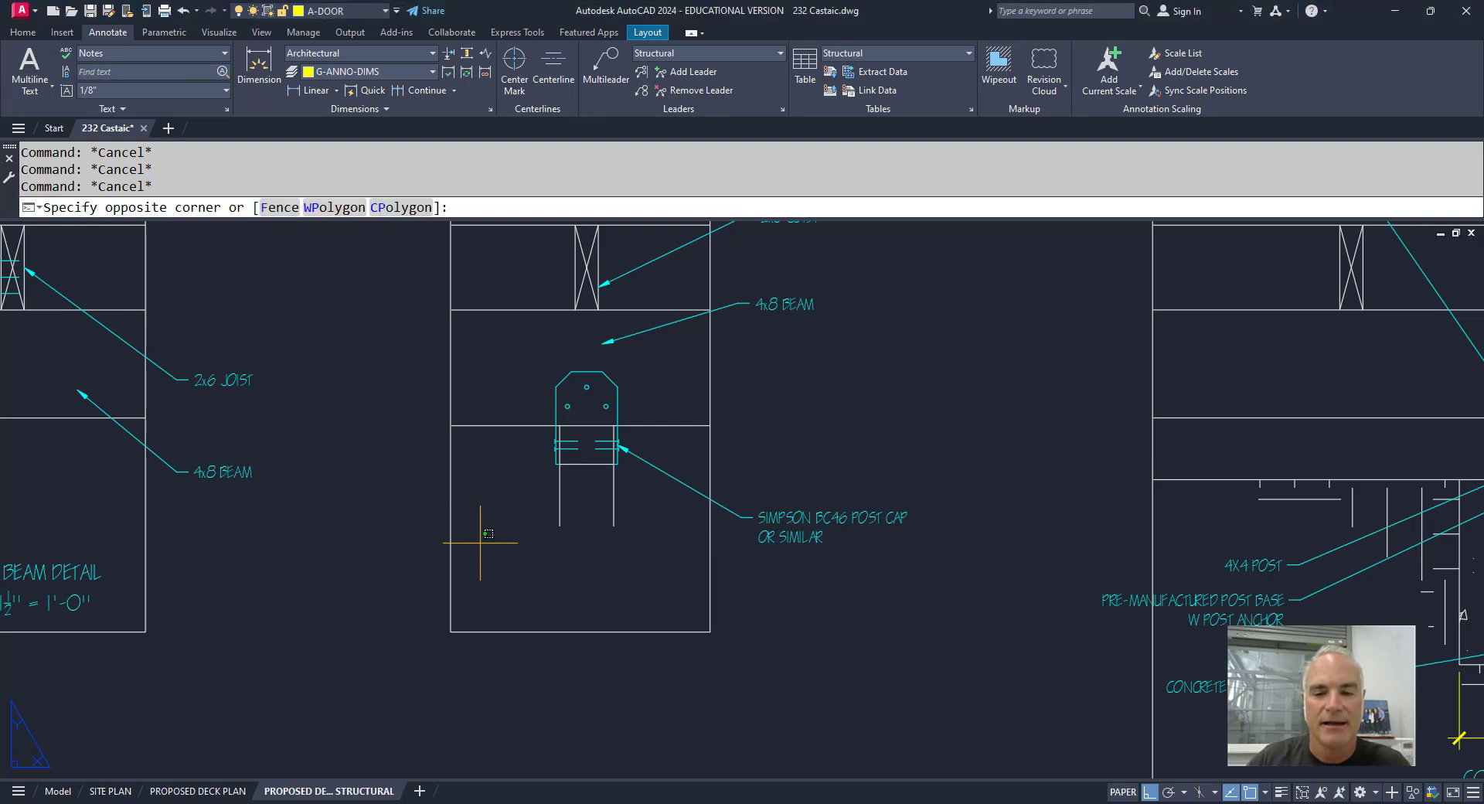
key("Escape")
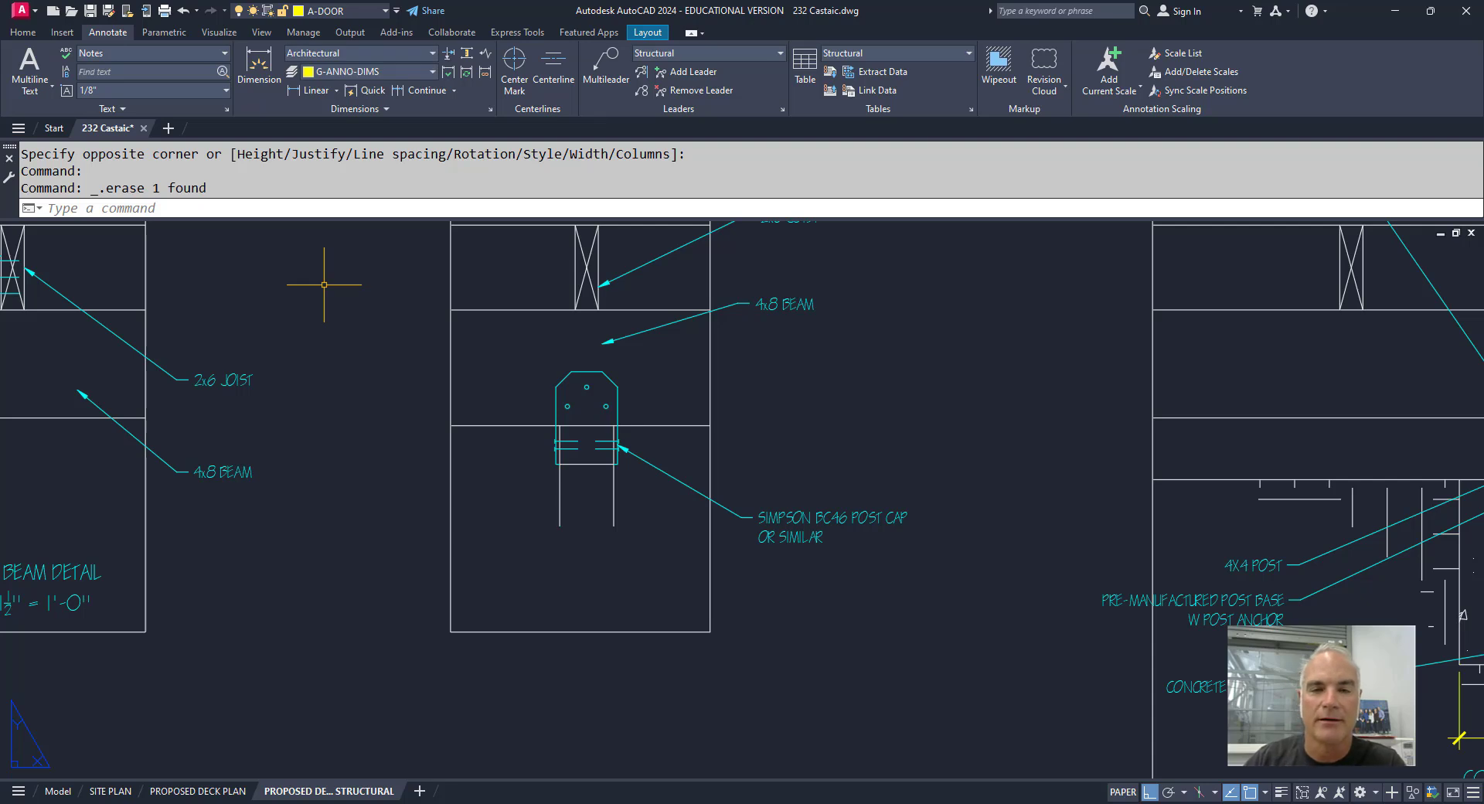
mouse_move(246, 227)
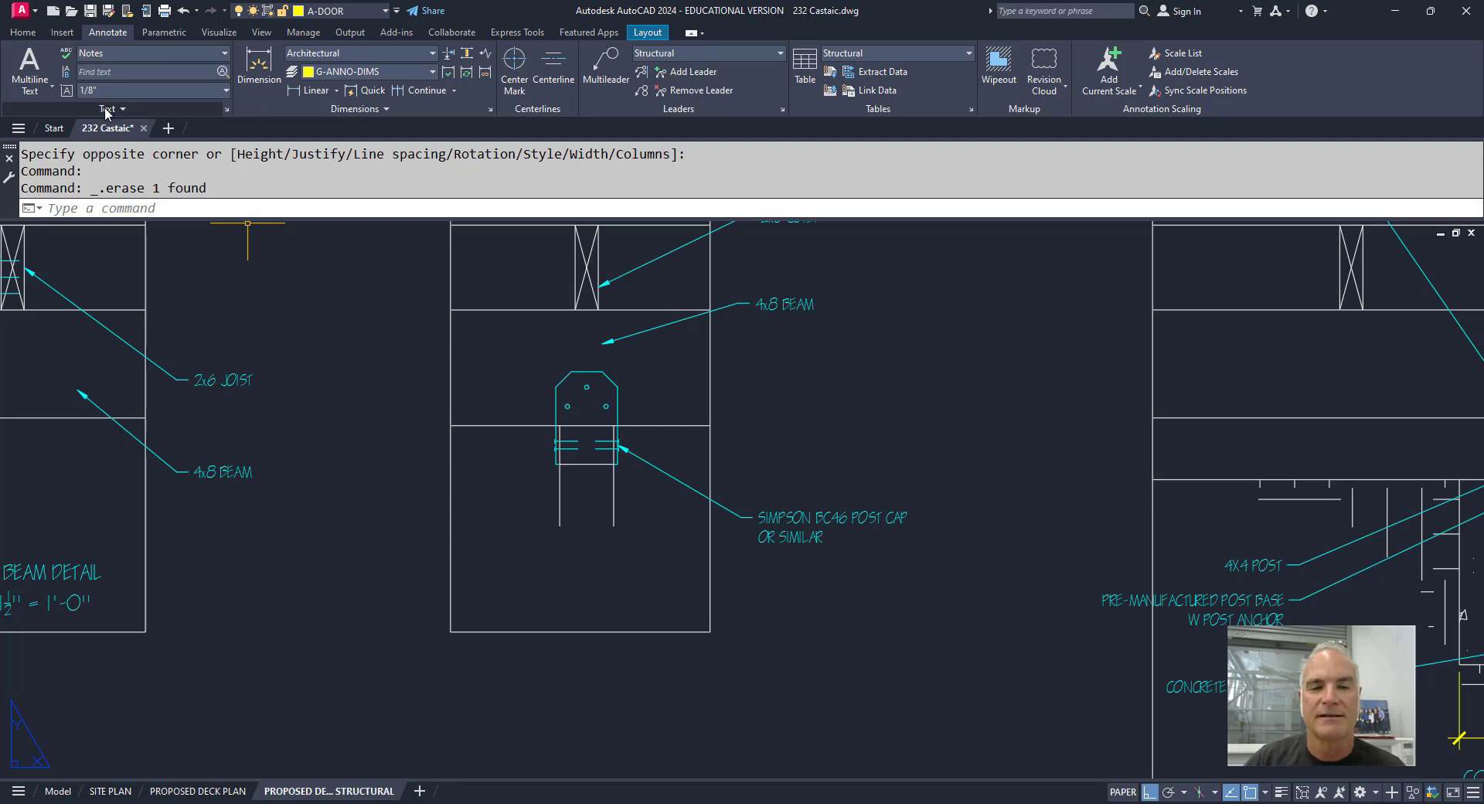
Set the Text Layer Override to G-ANNO in the expanded Text panel.
left_click(121, 109)
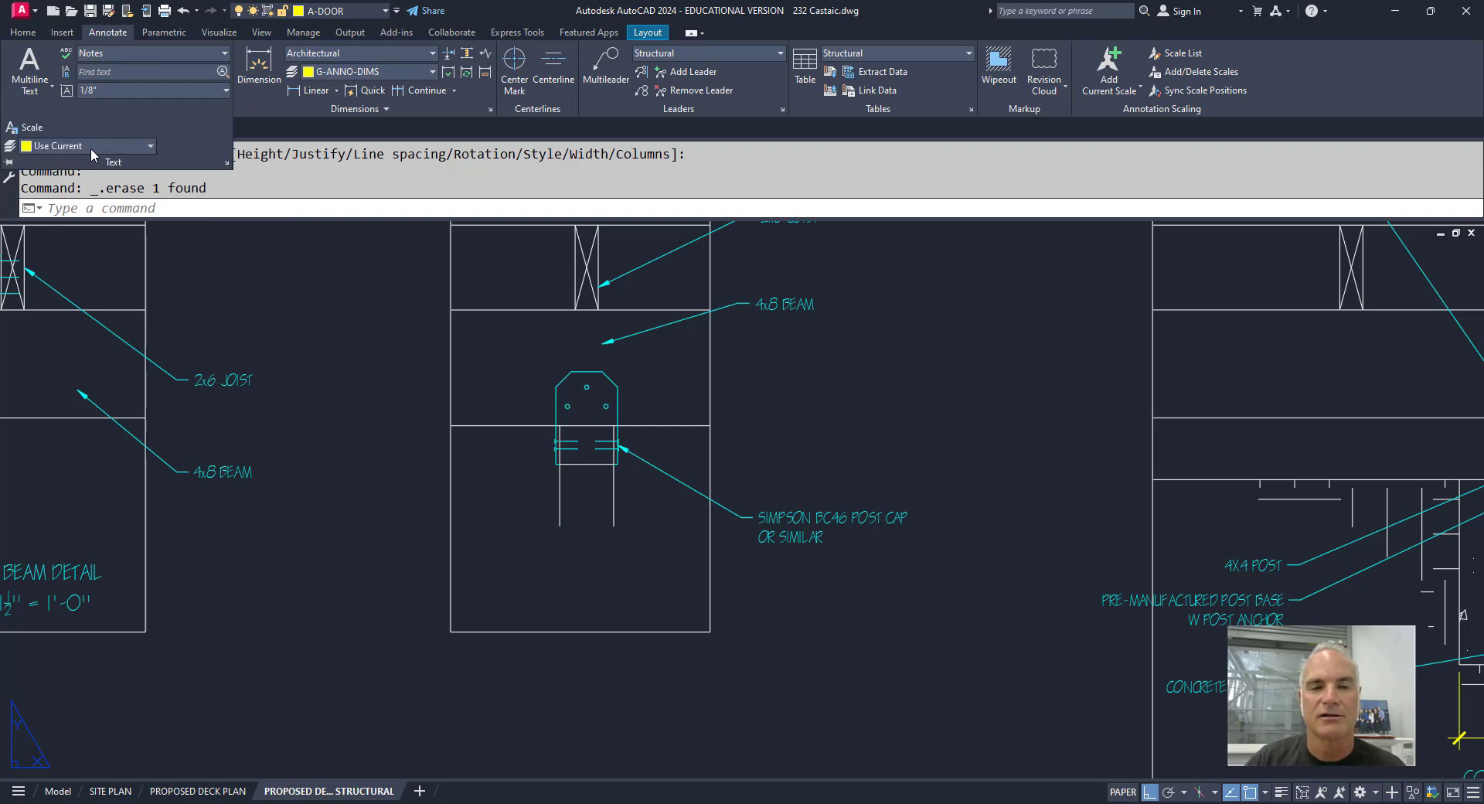
mouse_move(85, 146)
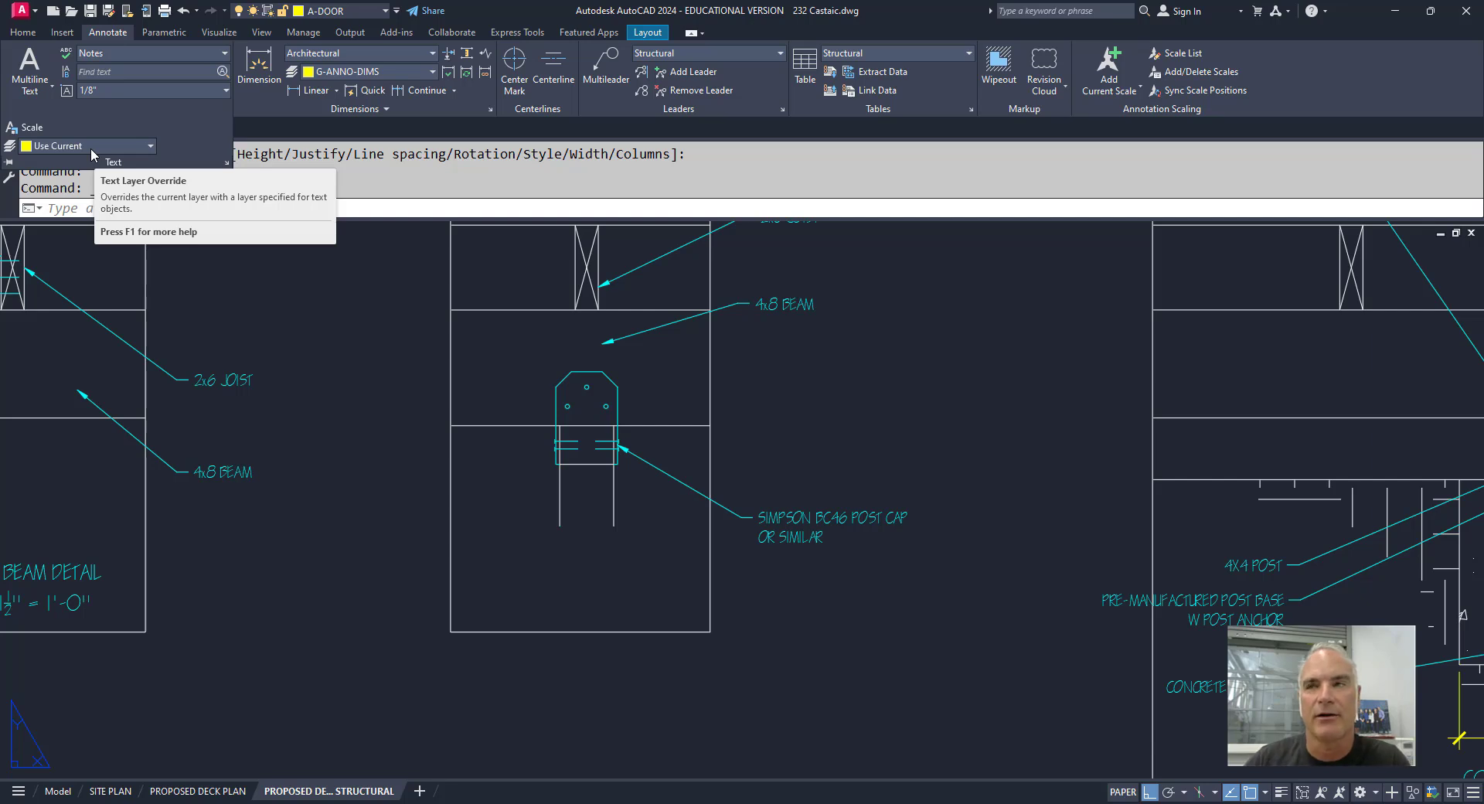
mouse_move(116, 158)
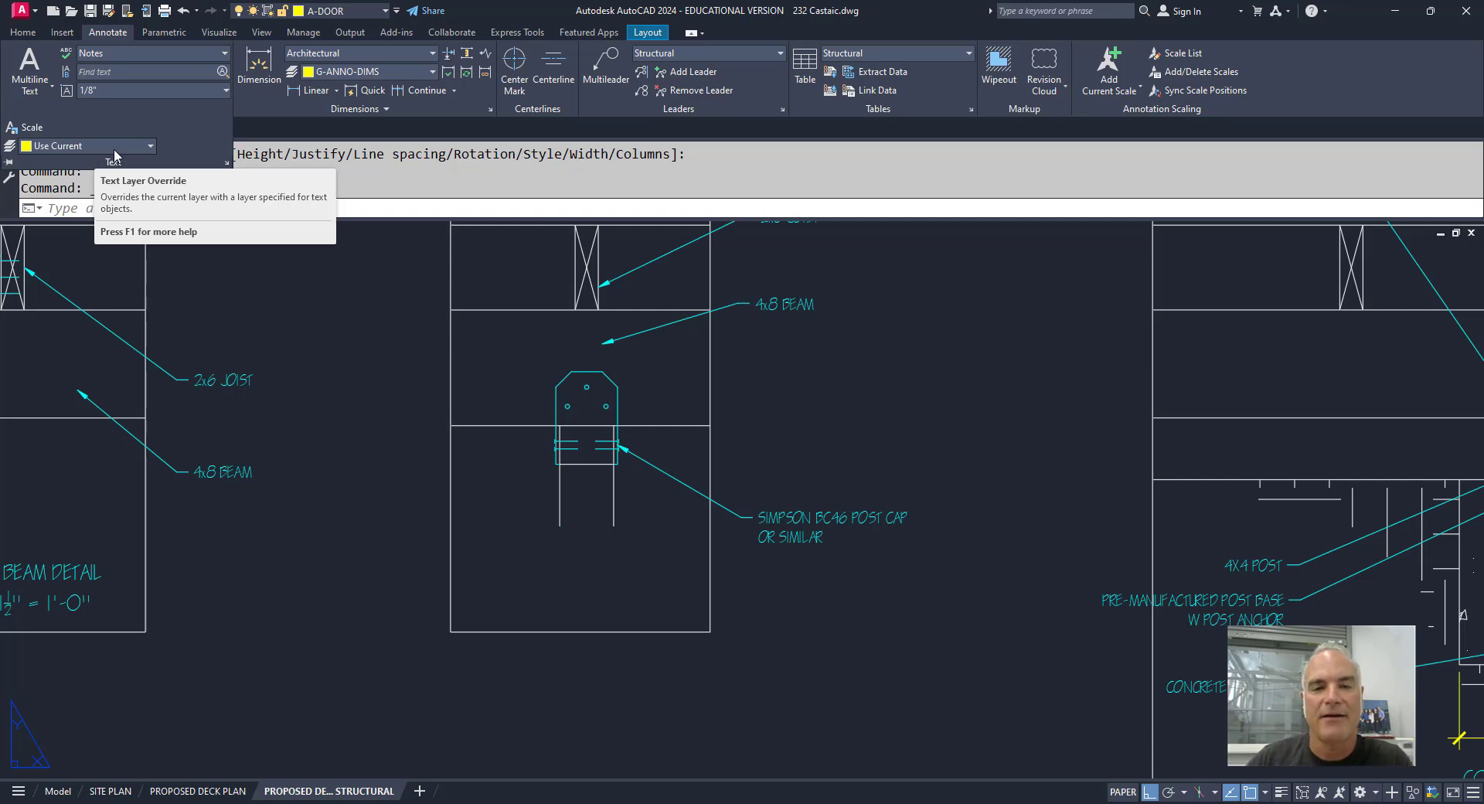
left_click(148, 146)
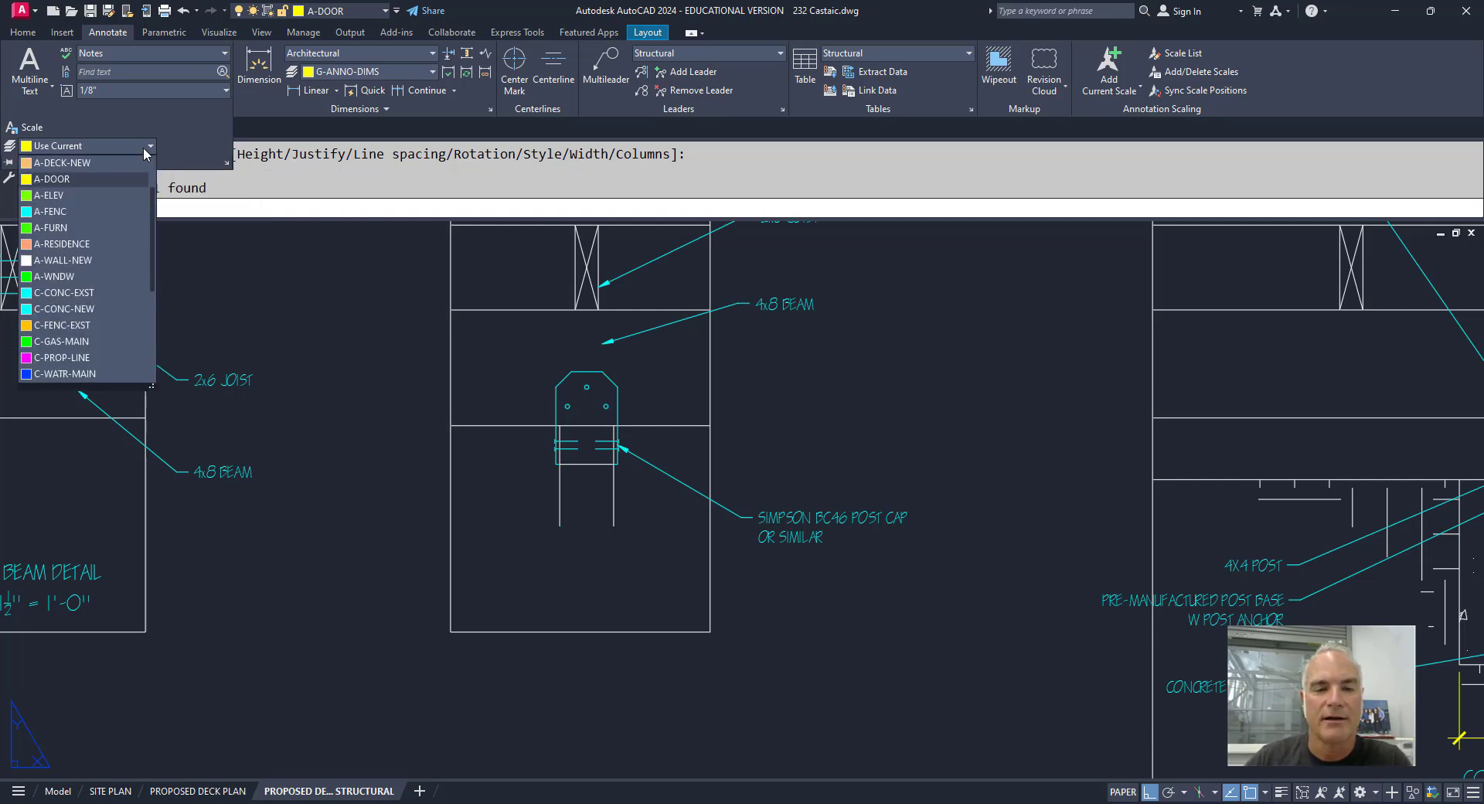
mouse_move(81, 228)
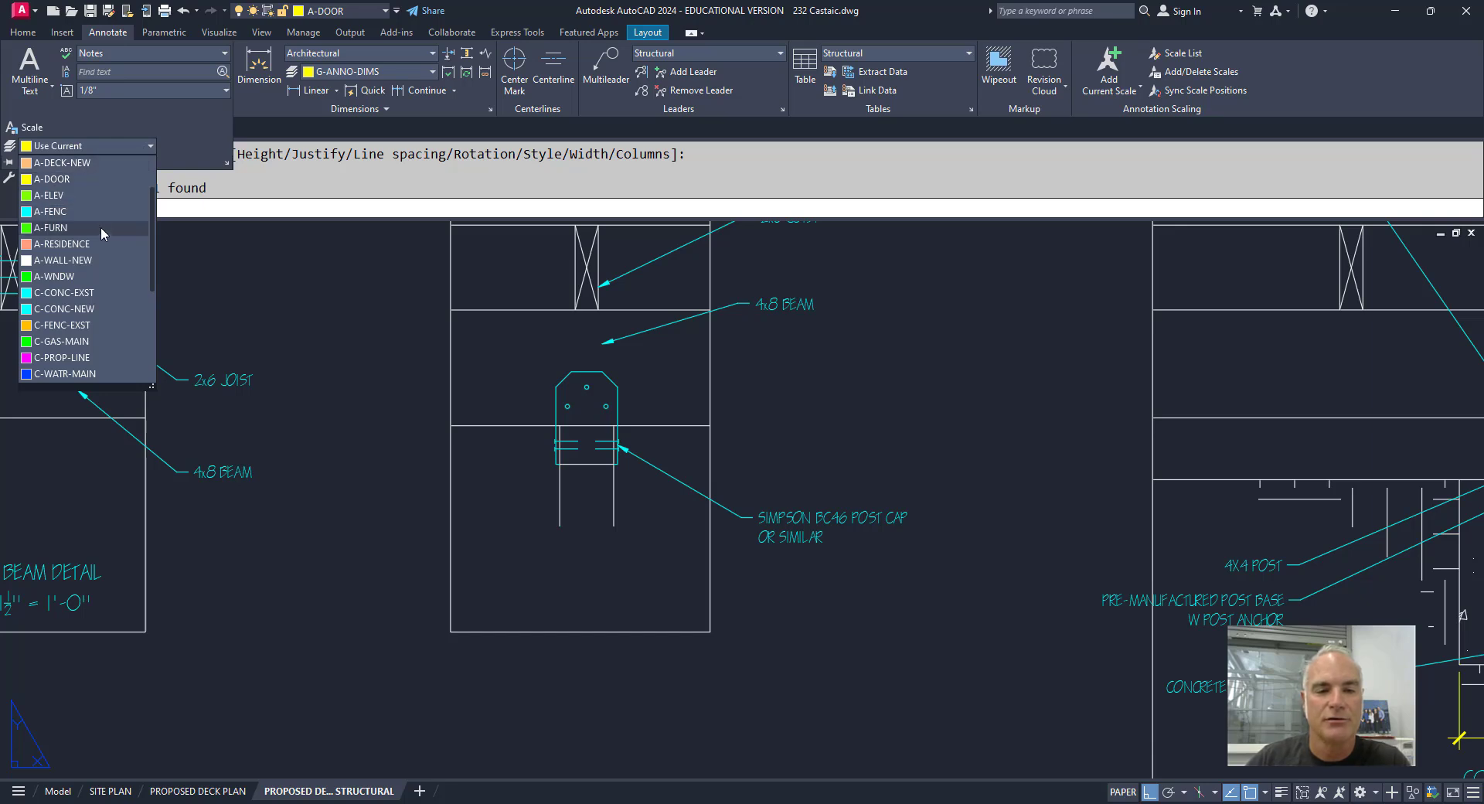
scroll("down", 3)
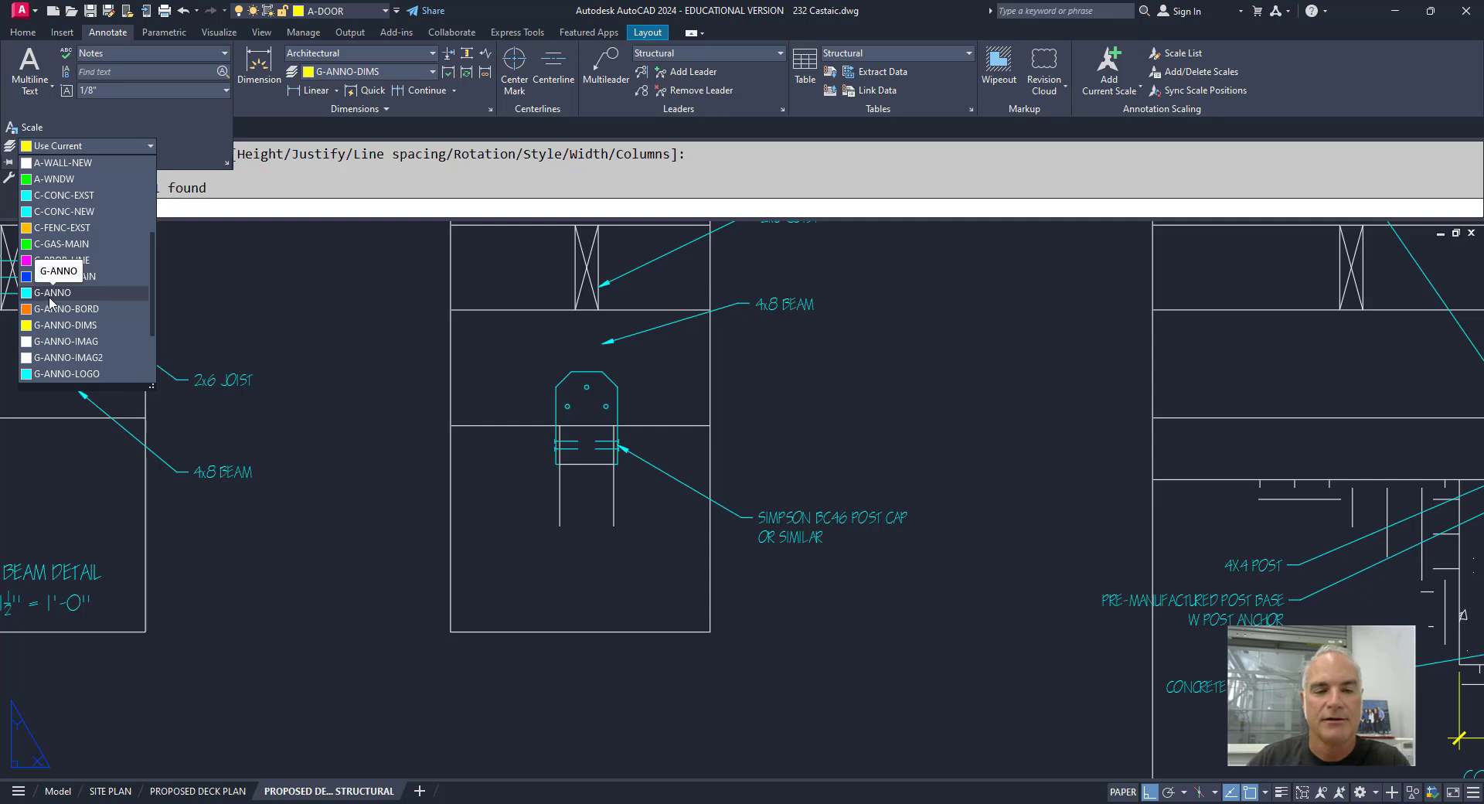
left_click(57, 292)
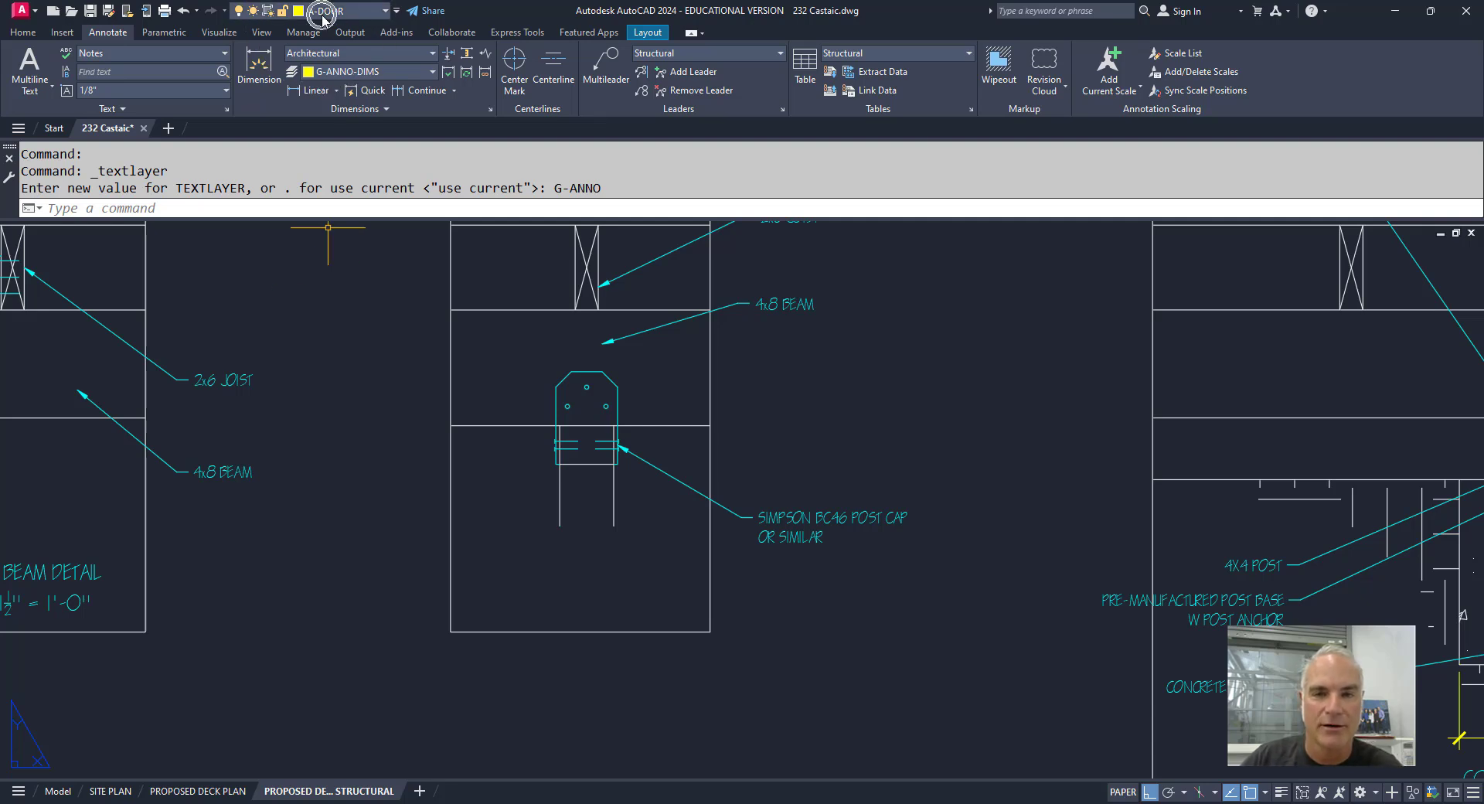
mouse_move(30, 67)
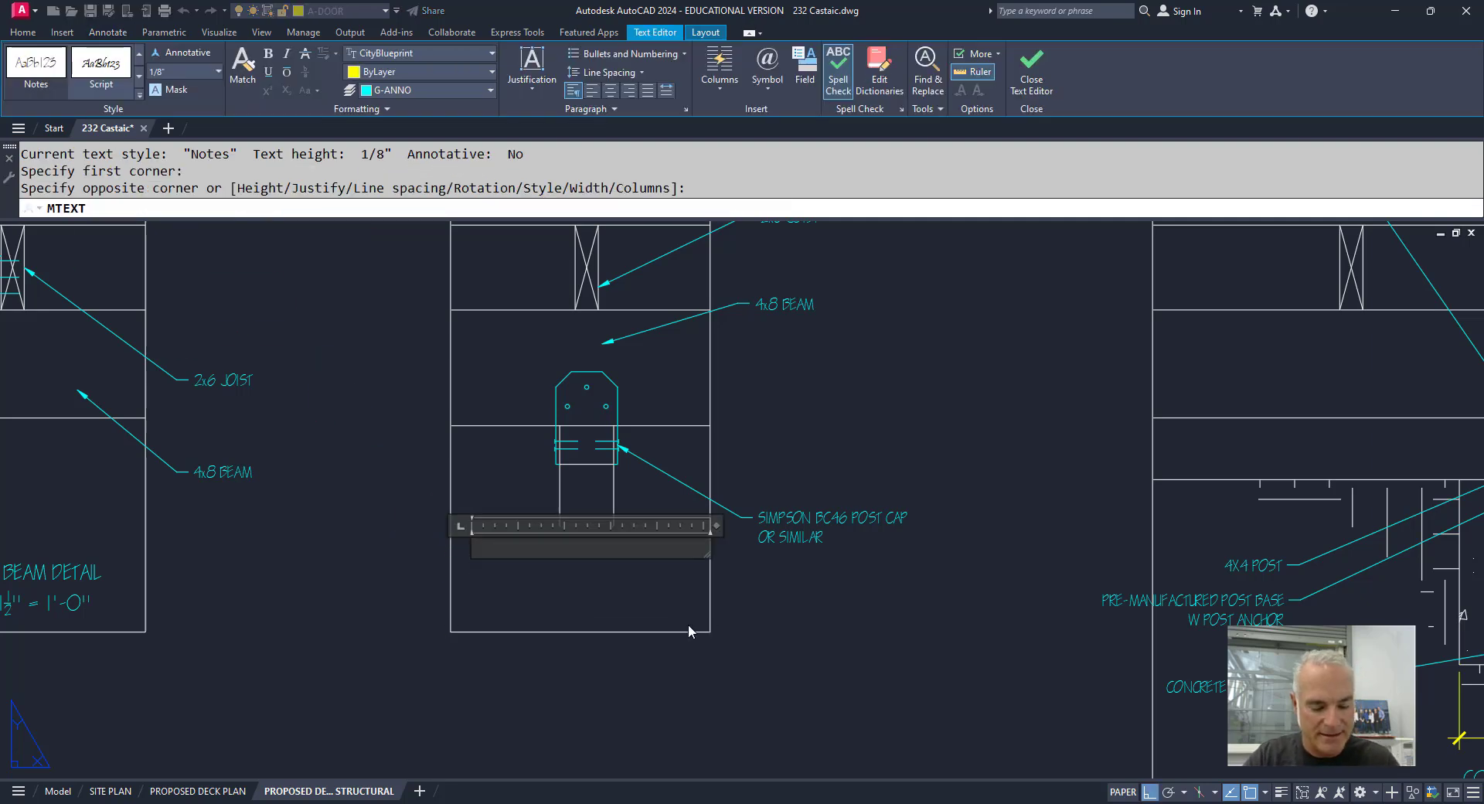
Enter the note 'text' in the new multiline text box below the post cap.
type("text")
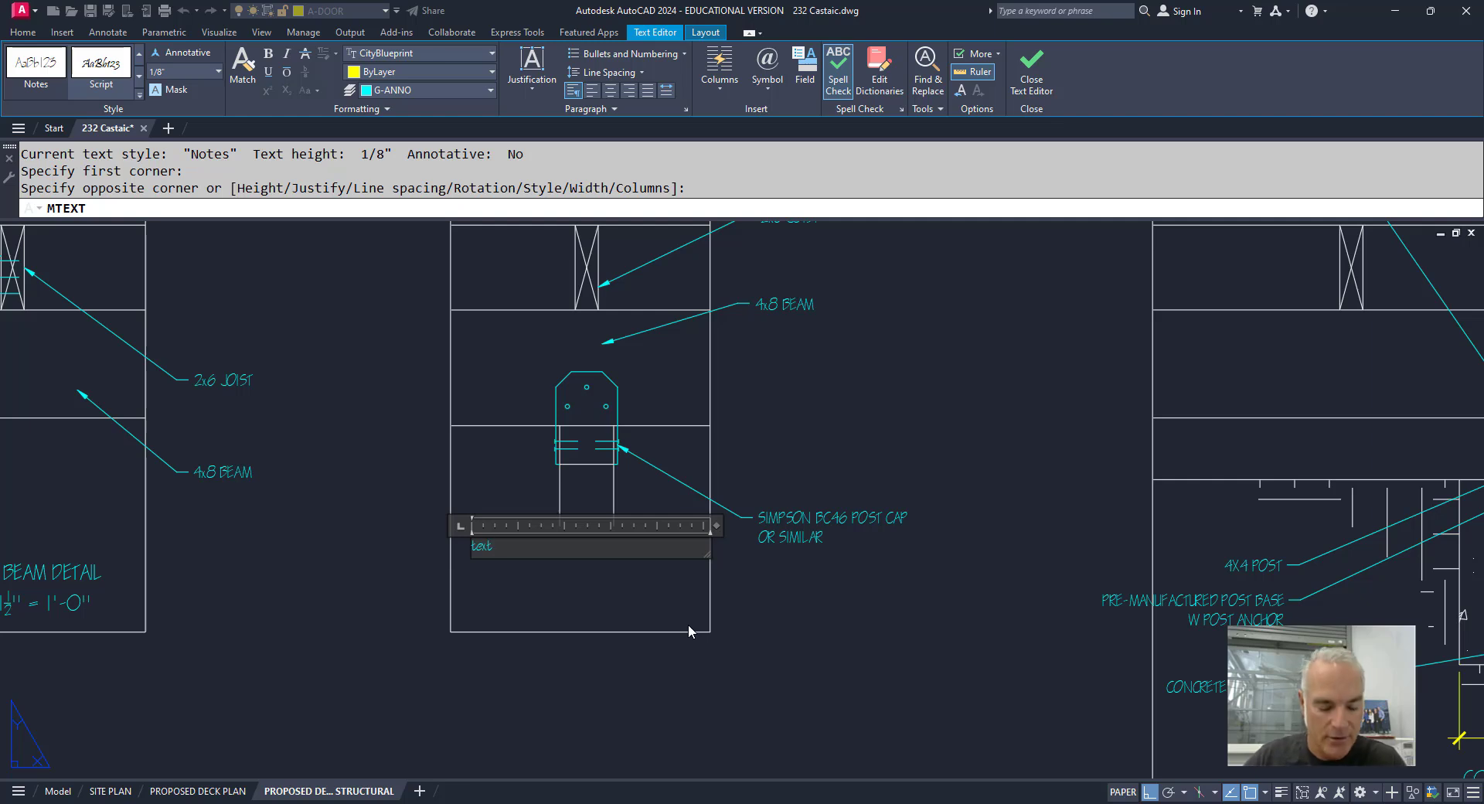
mouse_move(669, 632)
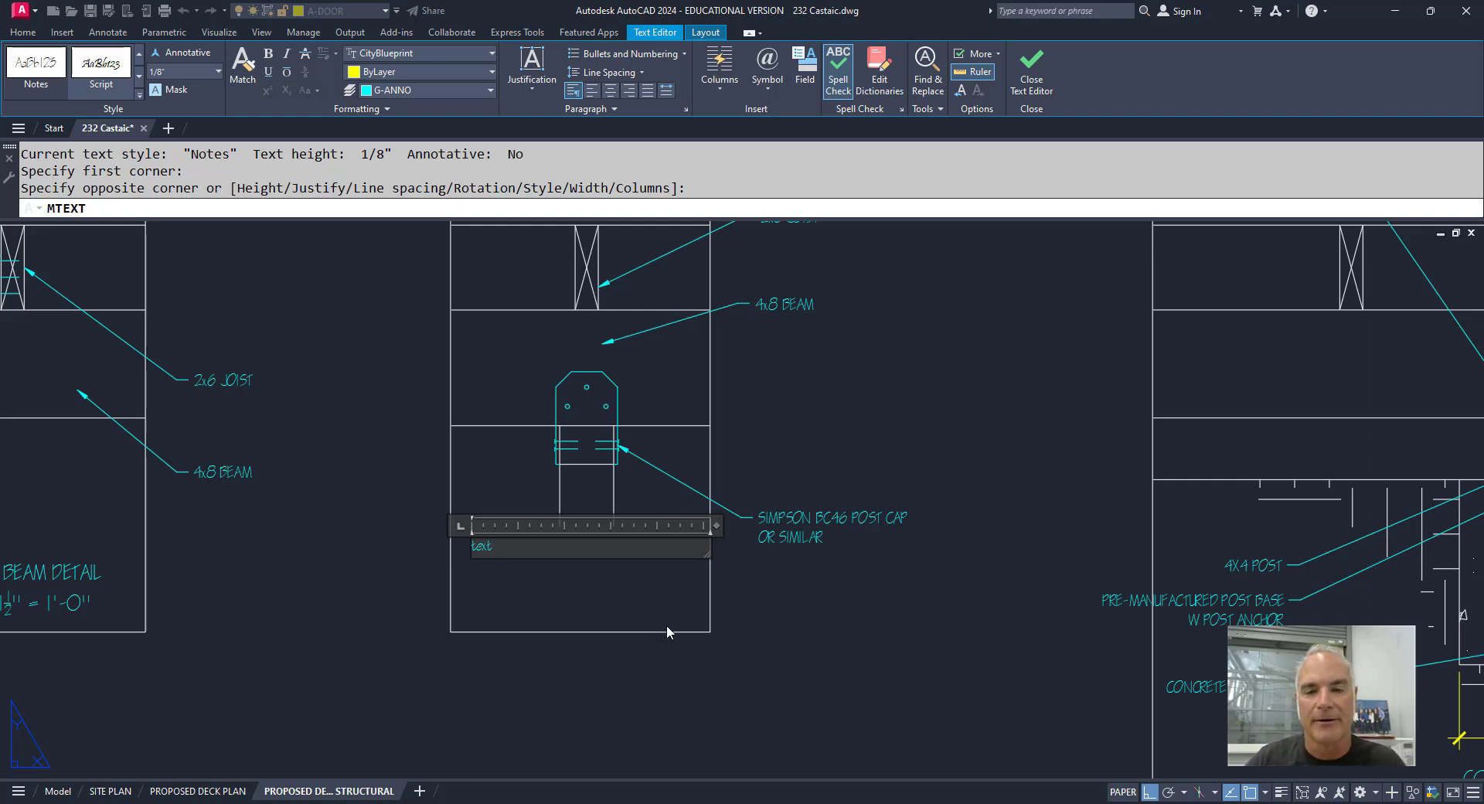